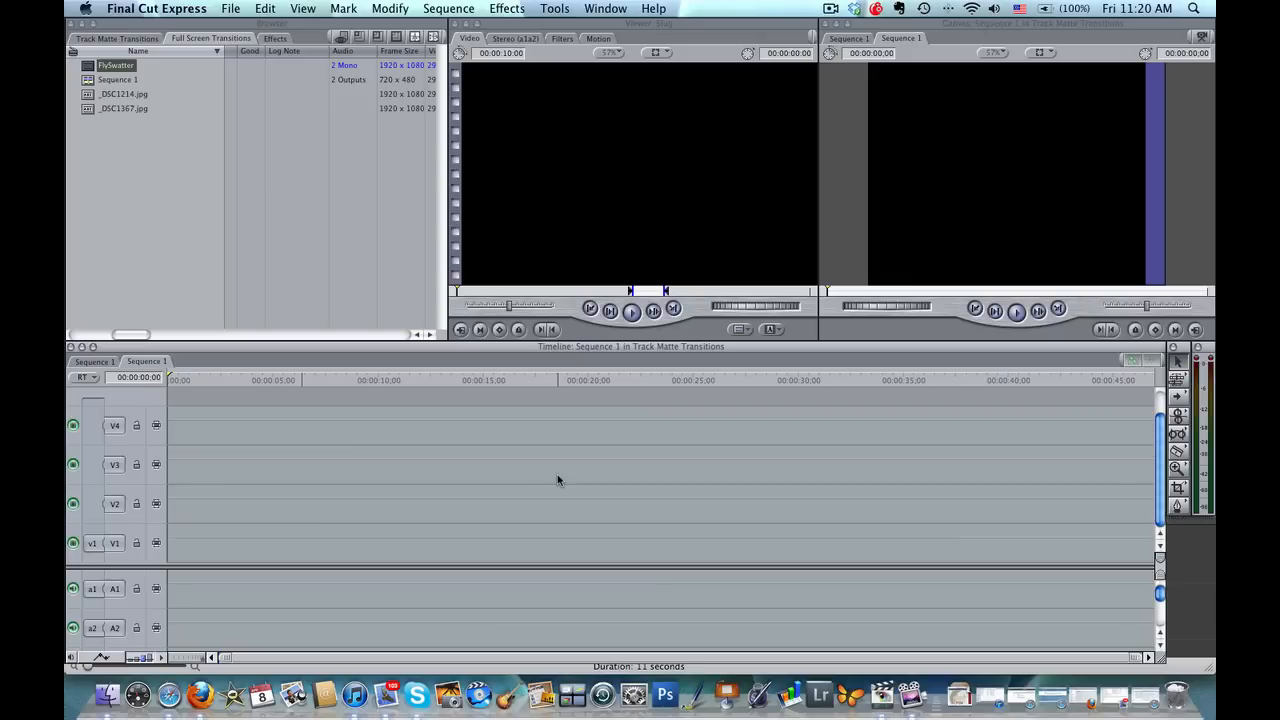
mouse_move(128, 98)
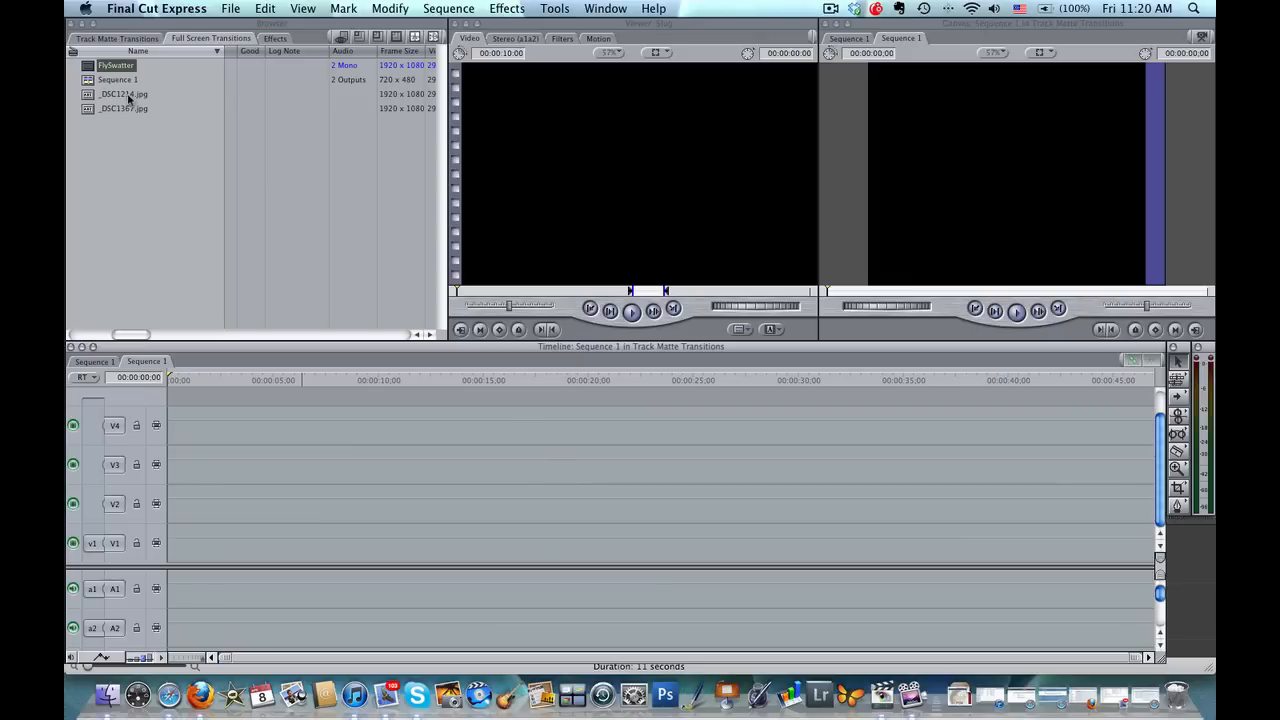
Step: Drag the dog photos _DSC1214.jpg and _DSC1367.jpg onto track V1 back to back
left_click_drag(123, 94, 273, 543)
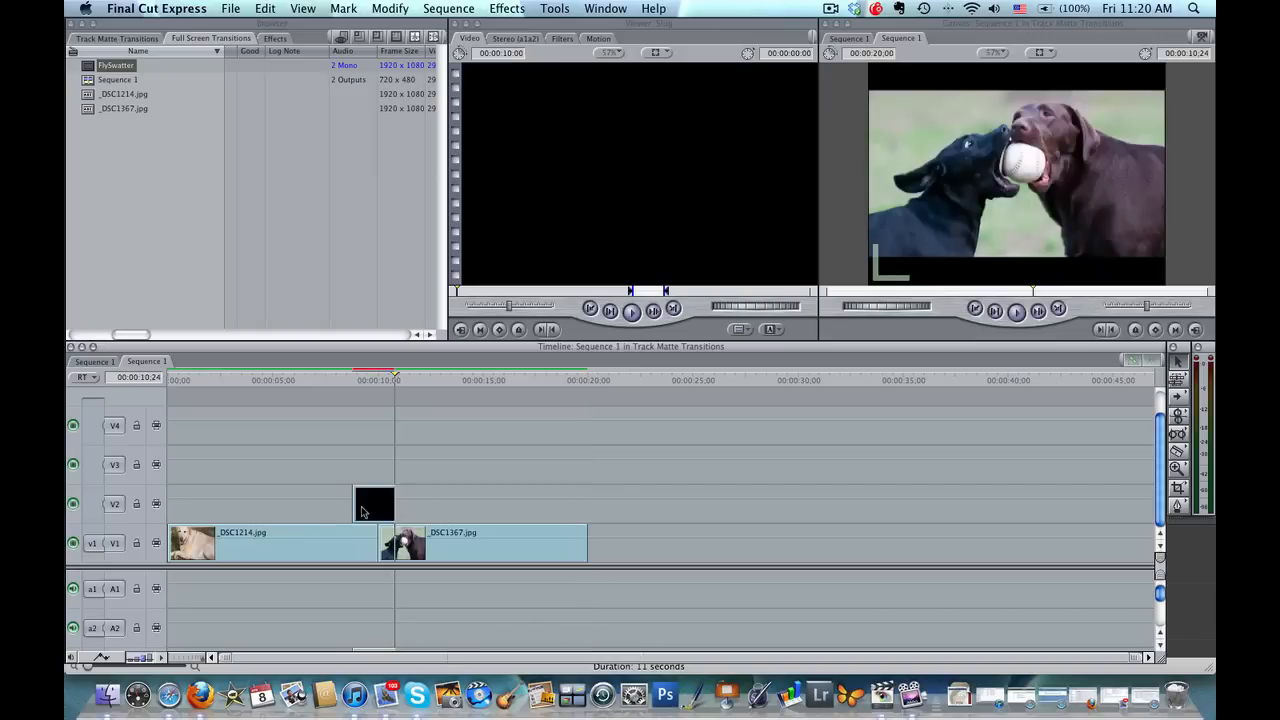
mouse_move(1013, 429)
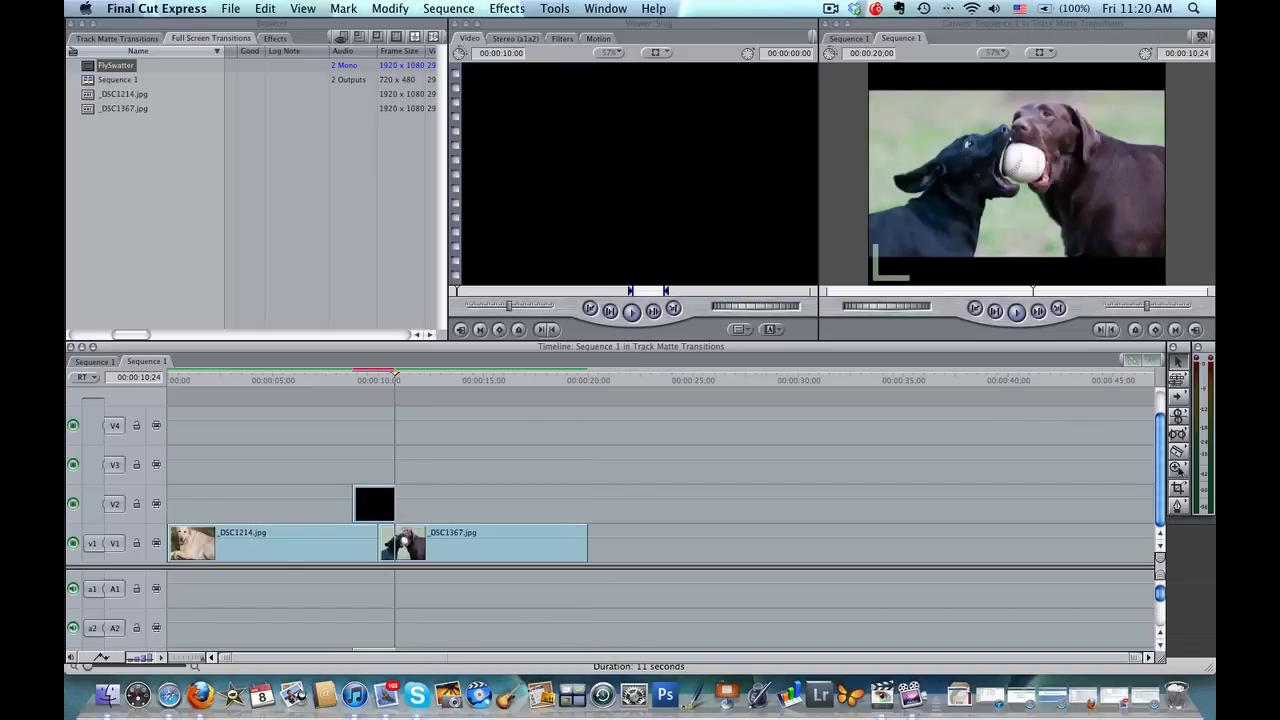
mouse_move(1177, 467)
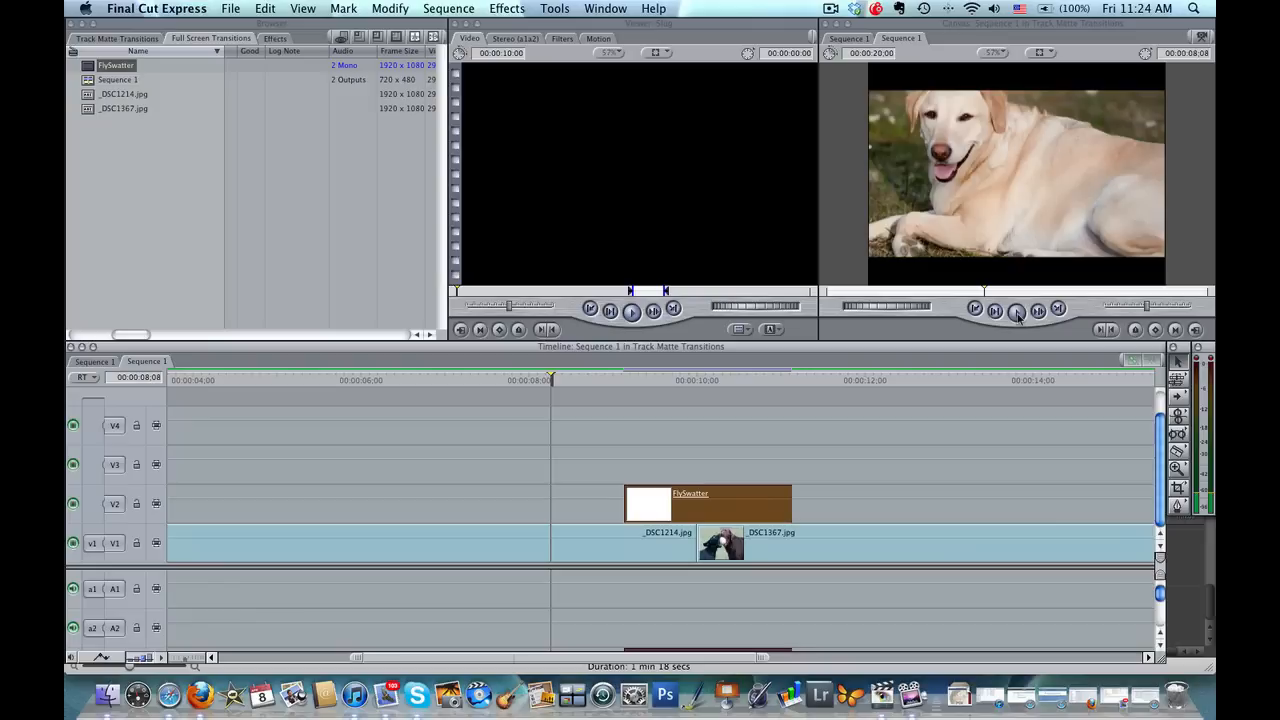
Step: Play the sequence in the Canvas to preview the FlySwatter transition
left_click(1016, 309)
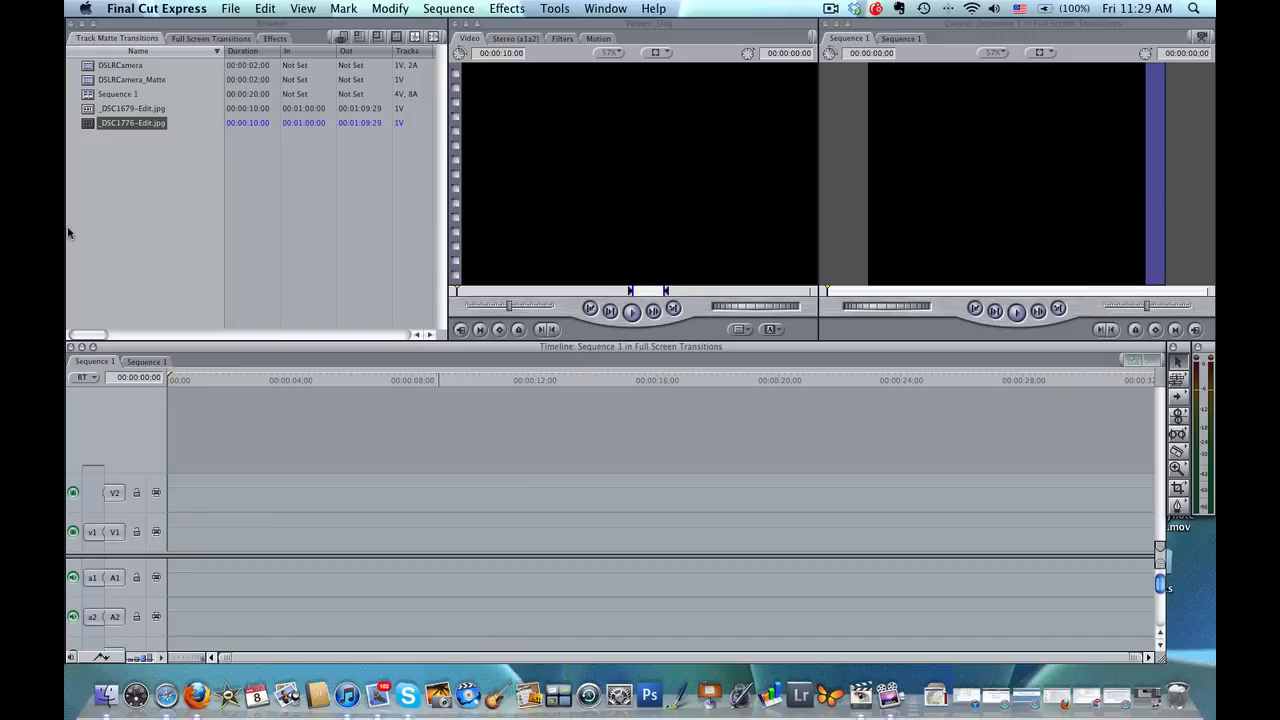
mouse_move(112, 155)
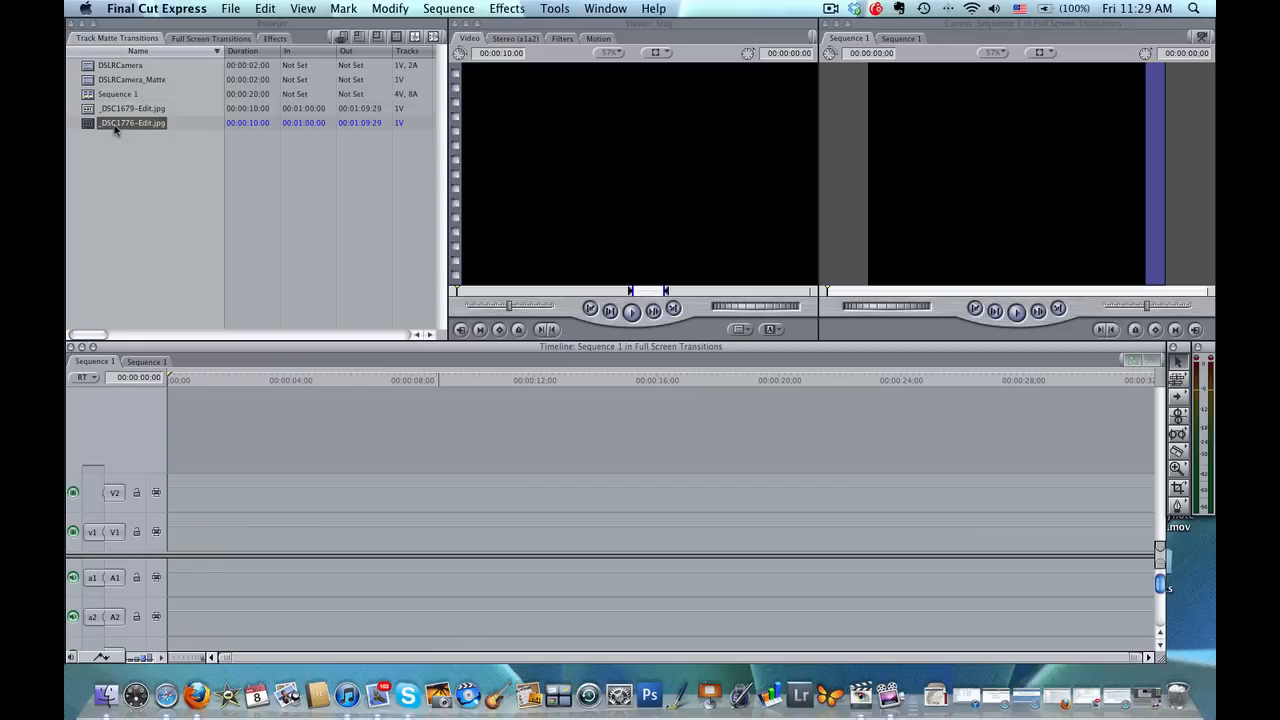
Step: Place _DSC1776-Edit.jpg on V1, then stack the matte and second photo on V2 and V3
left_click_drag(132, 122, 338, 531)
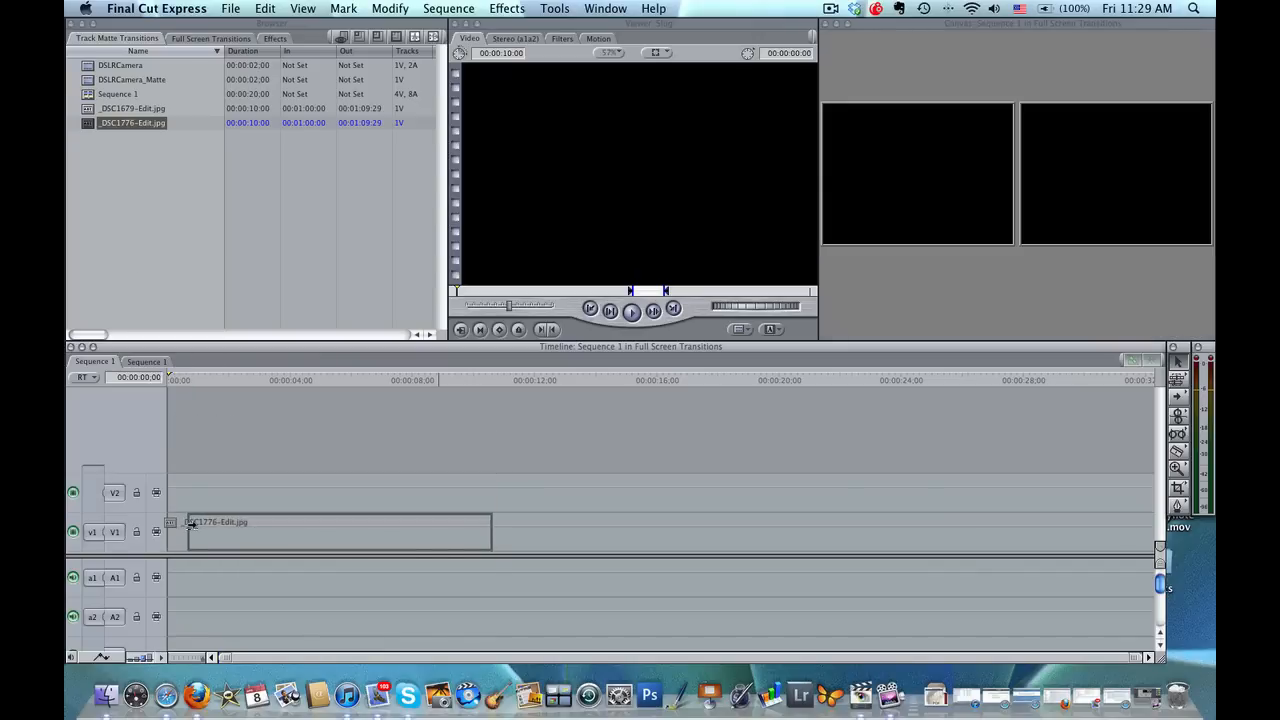
left_click_drag(320, 531, 320, 491)
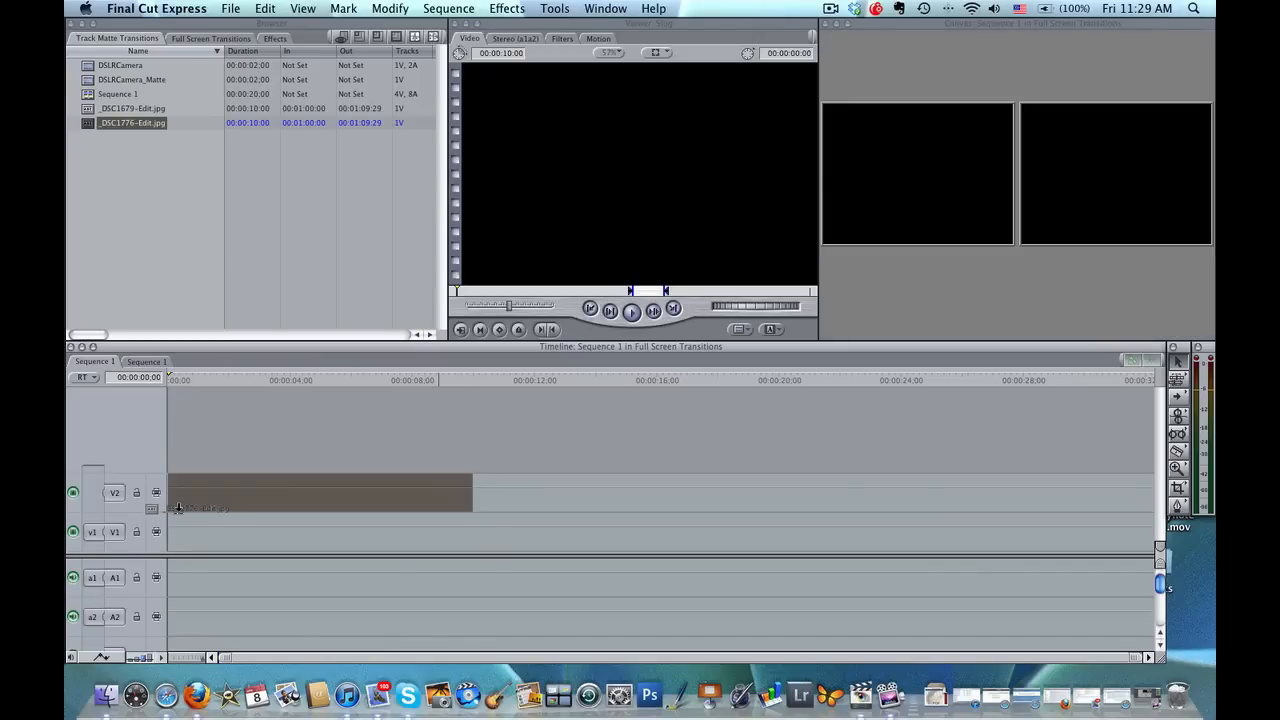
left_click_drag(320, 492, 320, 531)
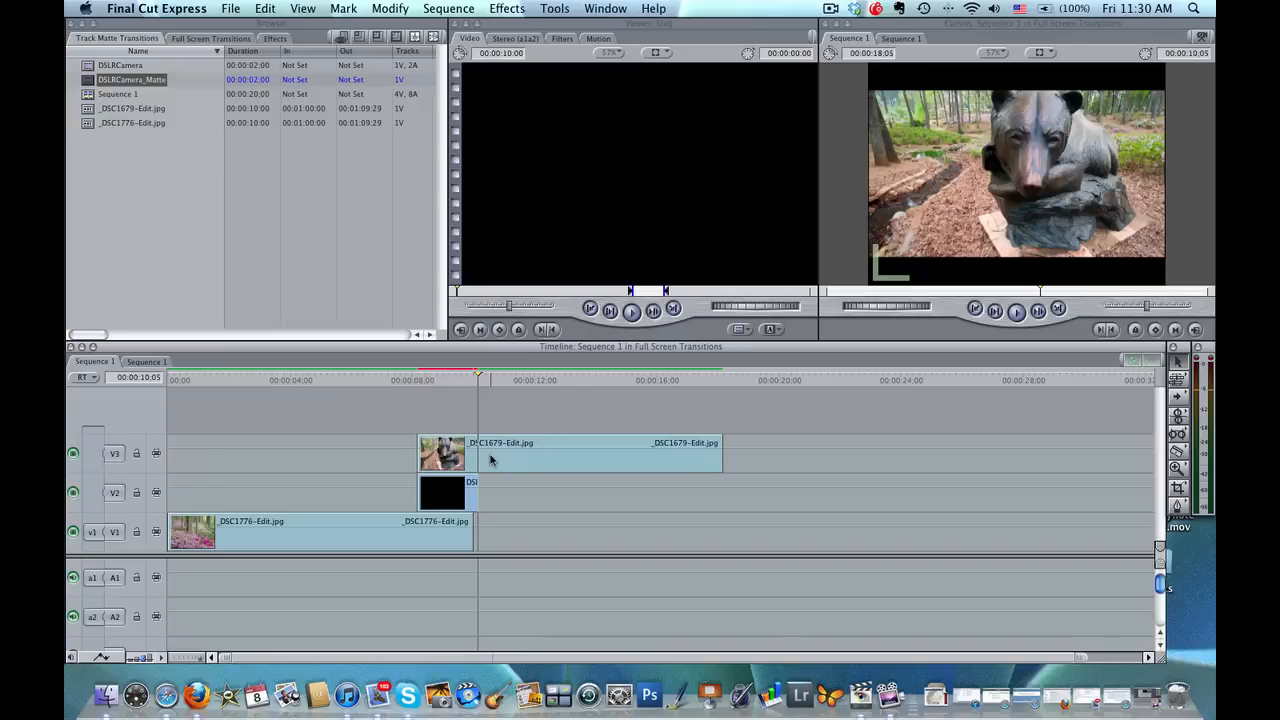
Step: Set the V3 photo _DSC1679-Edit.jpg to Travel Matte - Alpha, then select DSLRCamera
left_click(570, 453)
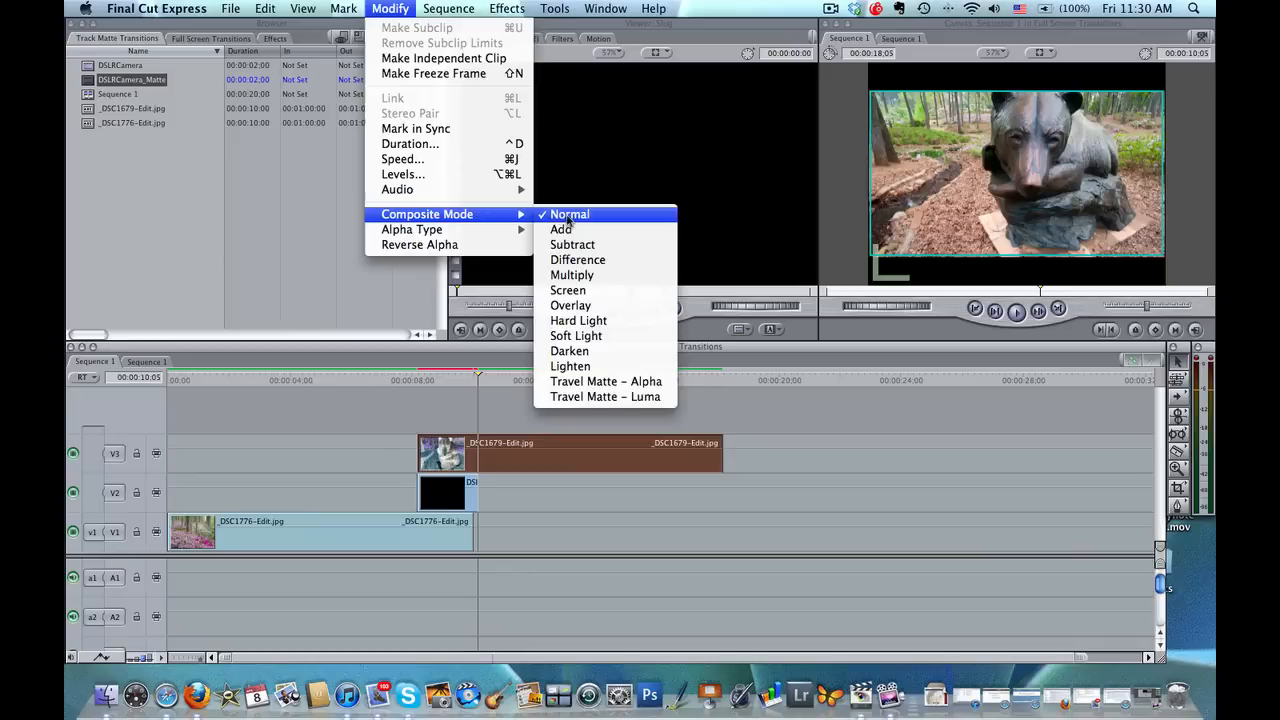
mouse_move(605, 381)
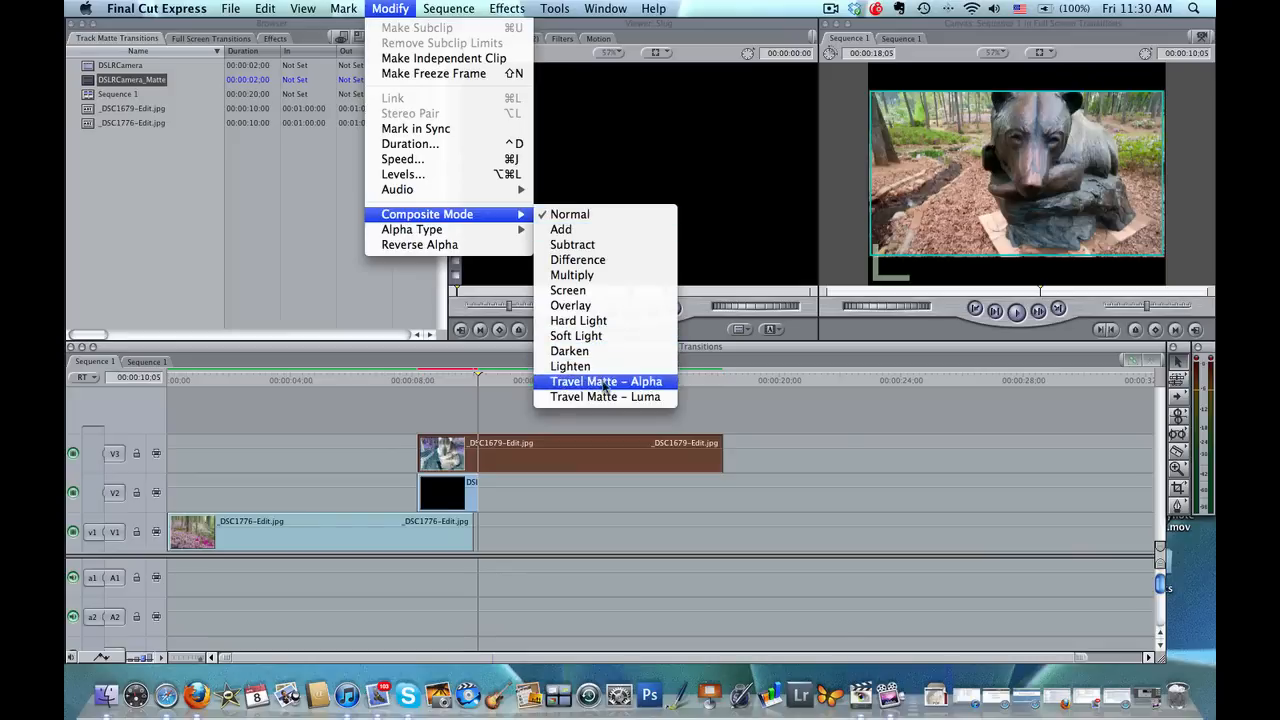
left_click(606, 381)
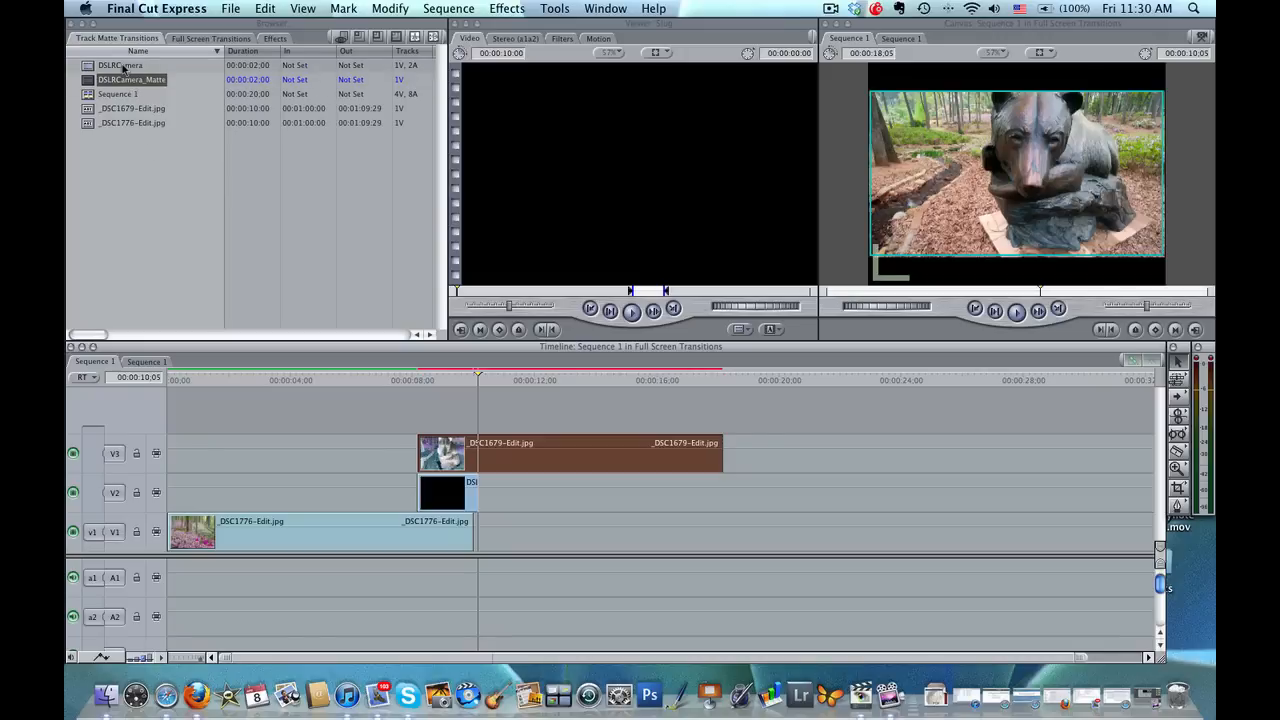
left_click(120, 65)
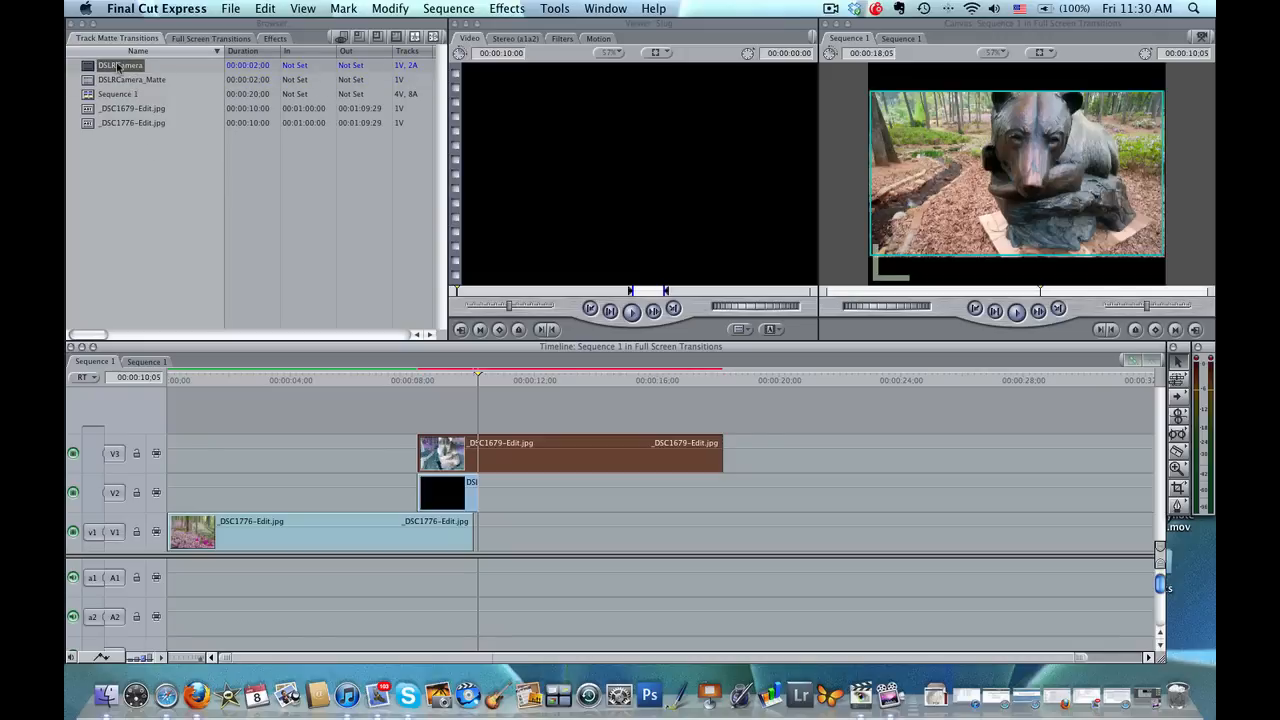